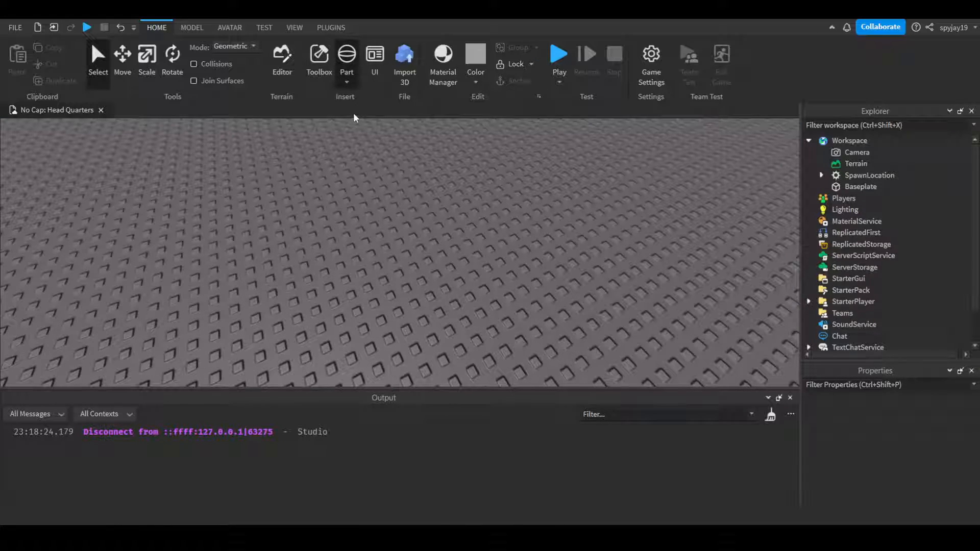
# Step: Insert a new Part and move and scale it into a large upright cylinder
pyautogui.click(347, 56)
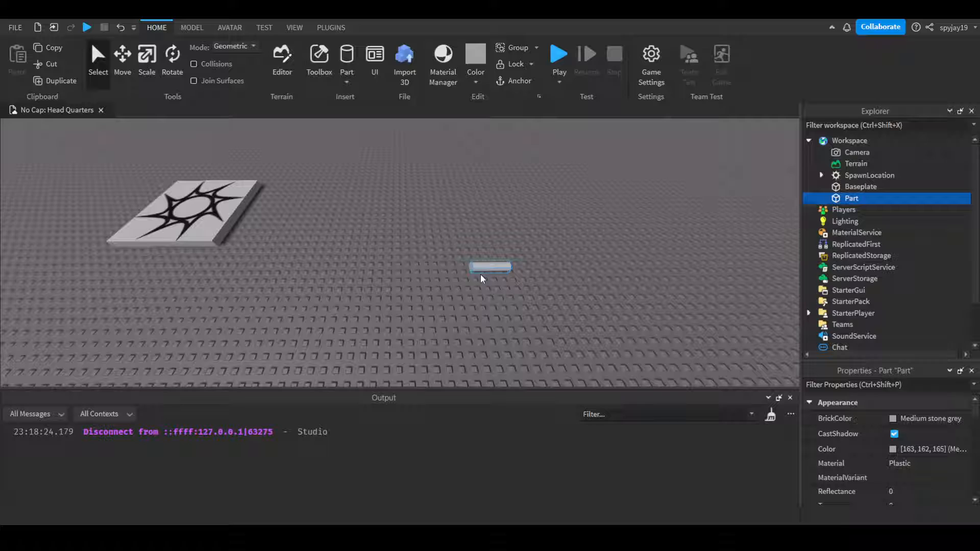
pyautogui.click(122, 55)
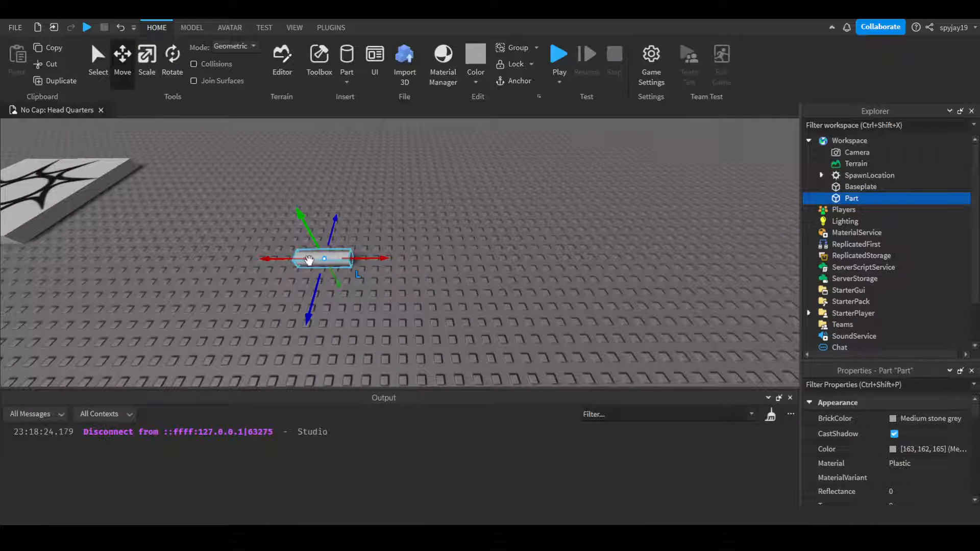
pyautogui.click(172, 56)
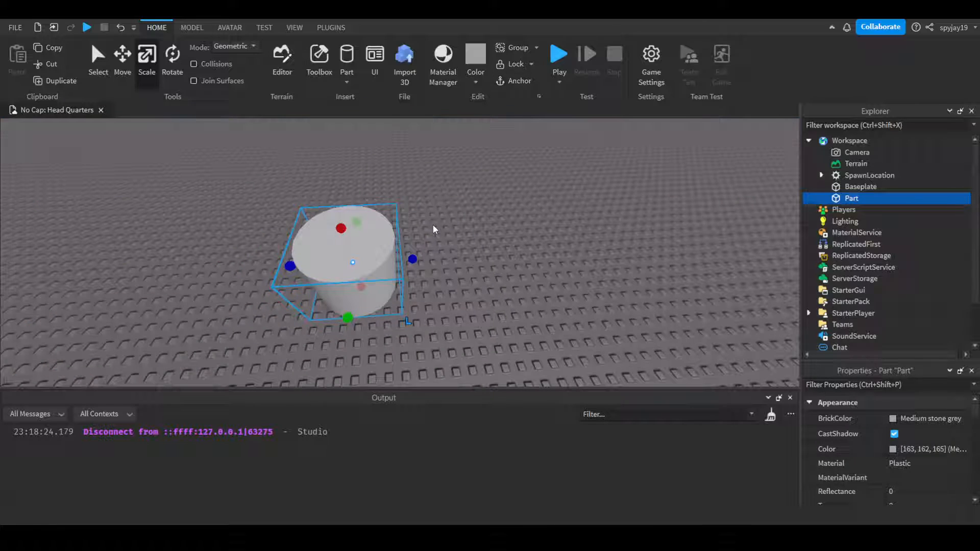
# Step: Place a smaller red cylinder centred inside the larger dark cylinder
pyautogui.click(928, 419)
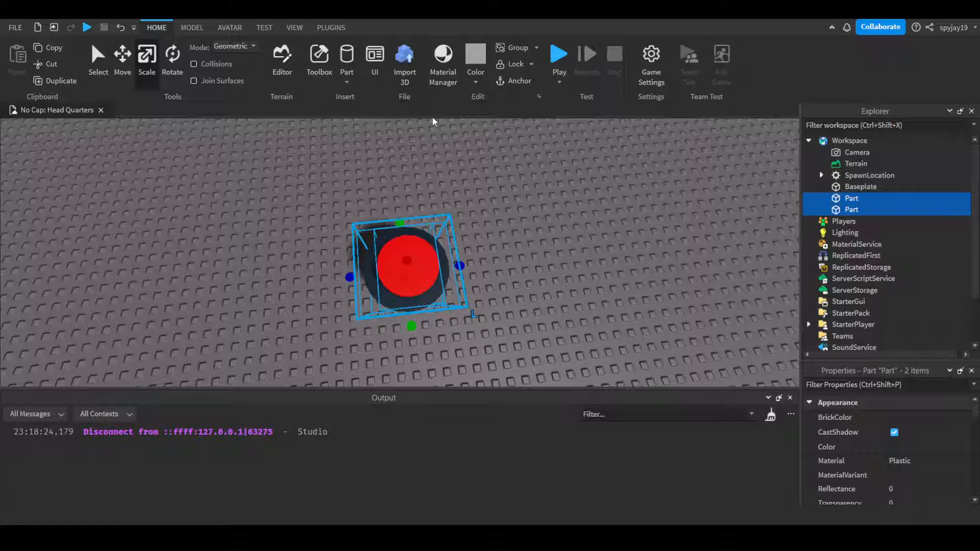
# Step: Negate the inner red cylinder and Union both parts into one hollow cylinder
pyautogui.click(192, 28)
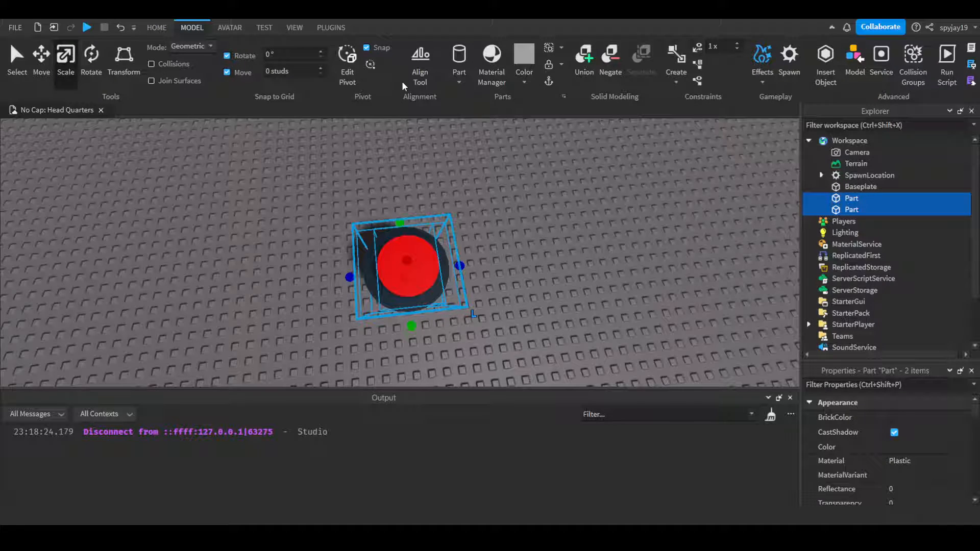
pyautogui.click(584, 59)
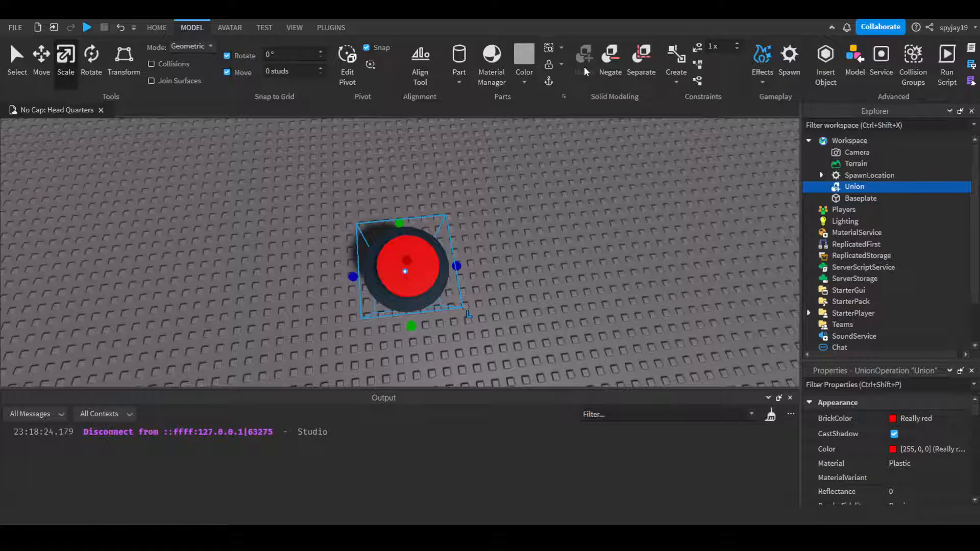
pyautogui.click(641, 60)
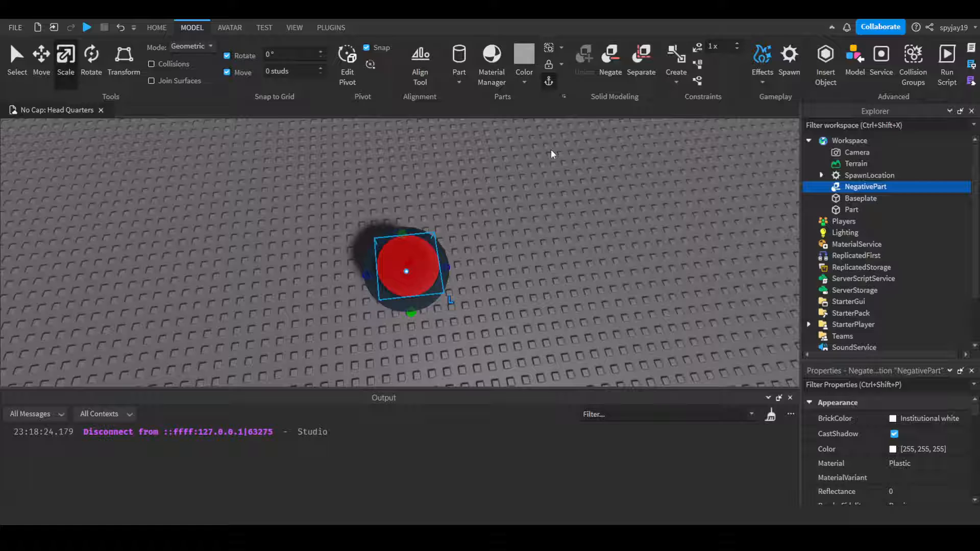
pyautogui.click(584, 55)
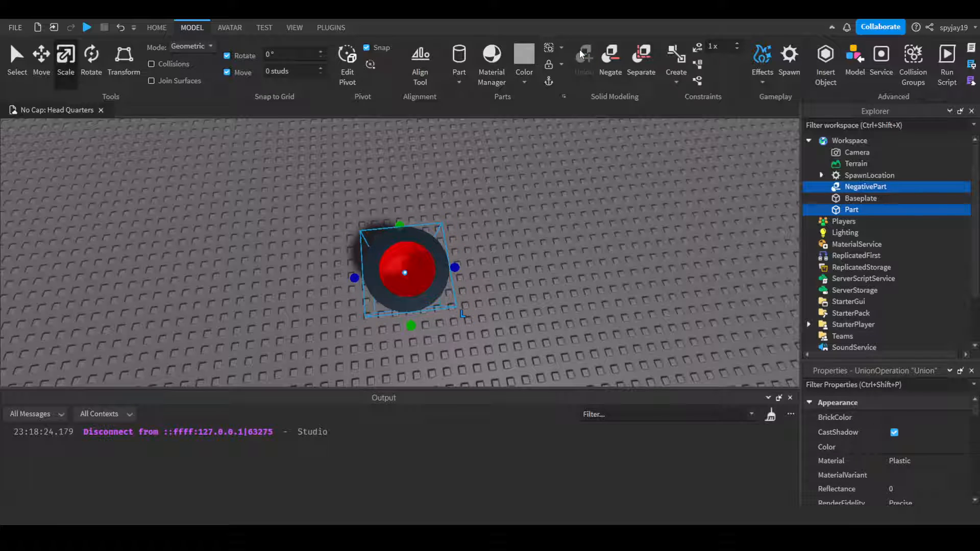
pyautogui.click(583, 56)
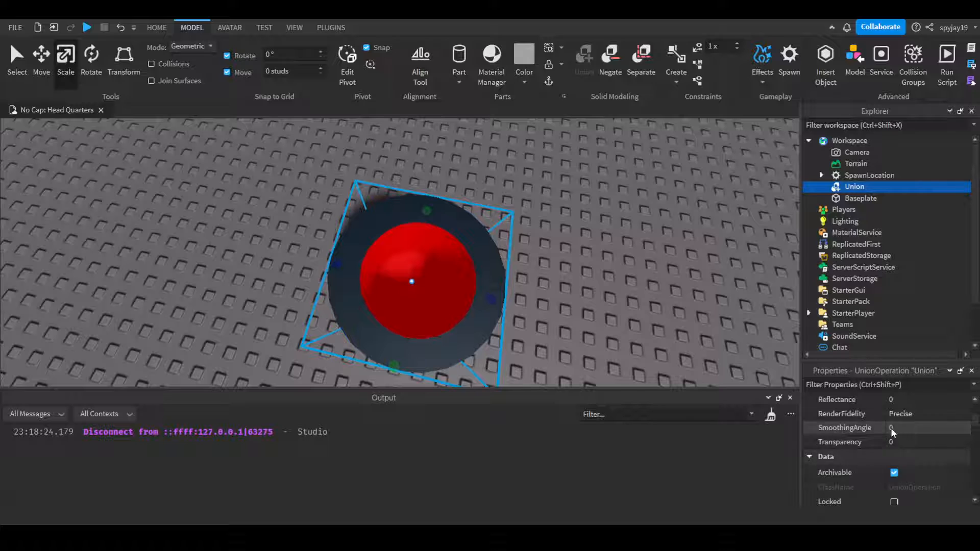
pyautogui.scroll(-3)
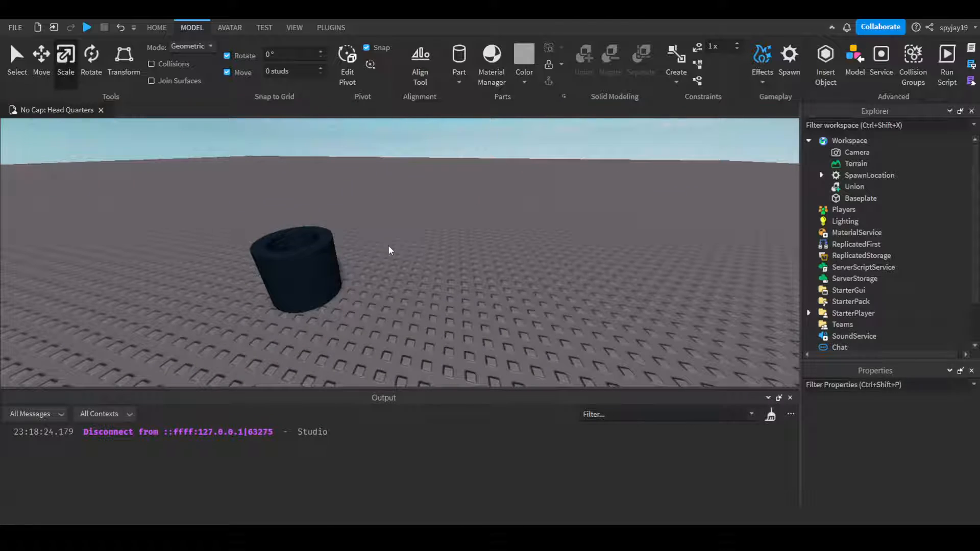
# Step: Colour the hollow union black and rename it Trashcan in Properties
pyautogui.click(854, 186)
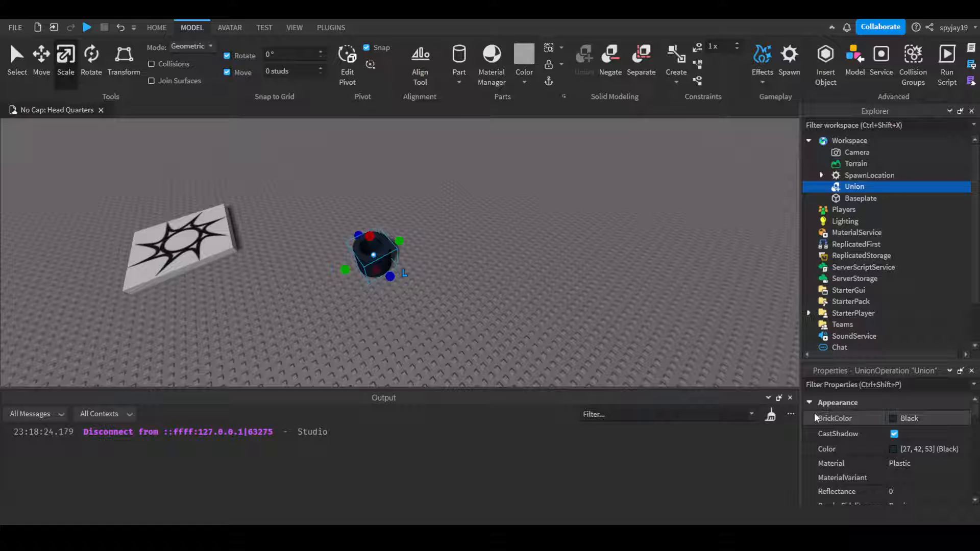
pyautogui.scroll(-3)
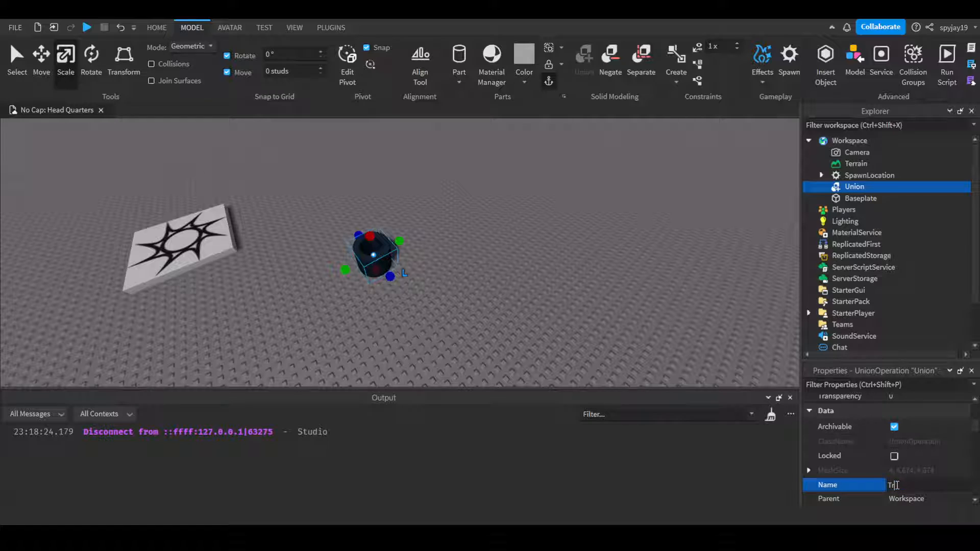
pyautogui.write('Trashcan')
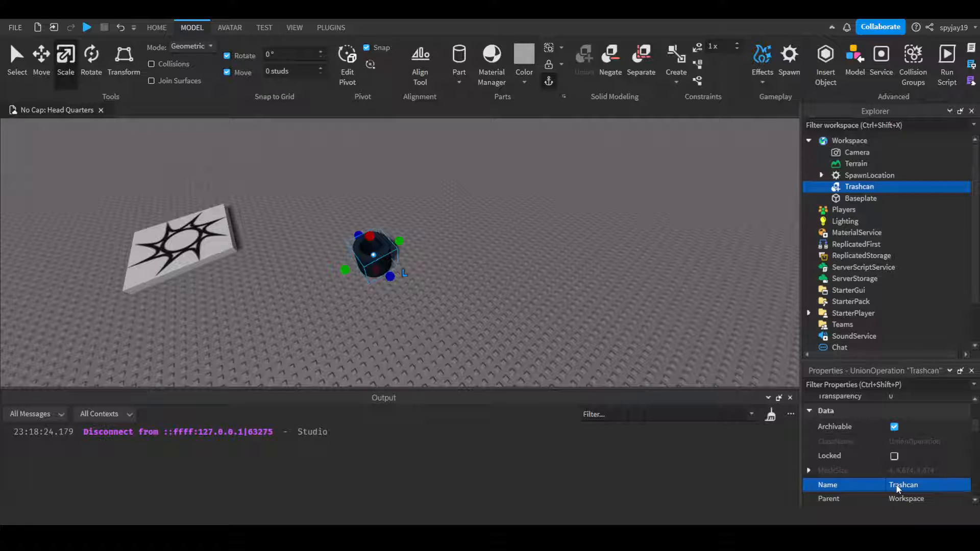
pyautogui.moveTo(852, 281)
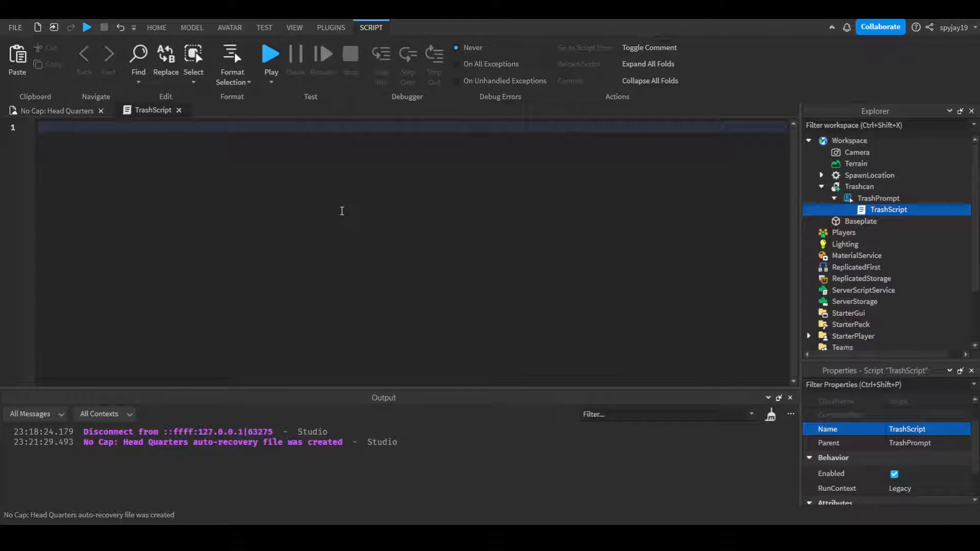
# Step: Write script.Parent.Triggered:Connect(function(plr) ... end) in TrashScript
pyautogui.write('script.Parent.Tri')
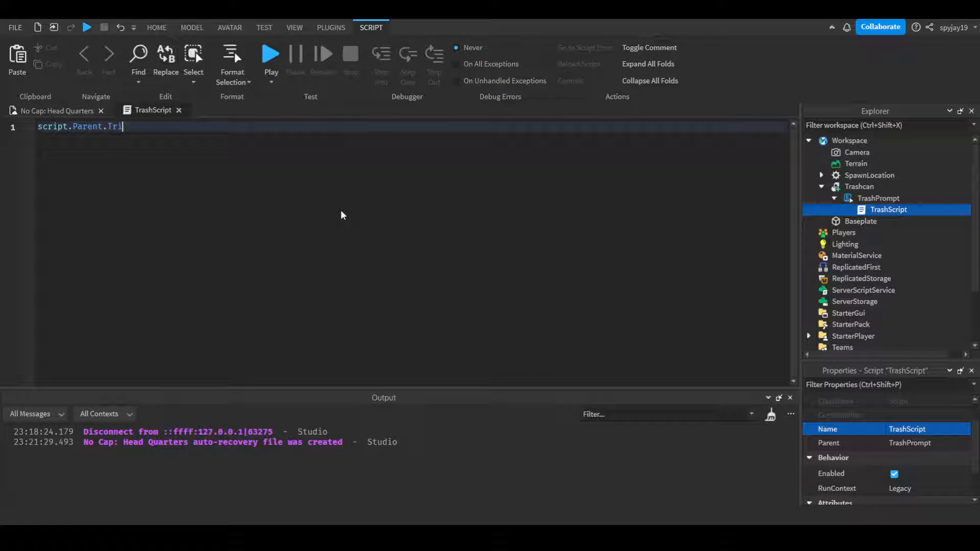
pyautogui.write('ggered:Connect(function)')
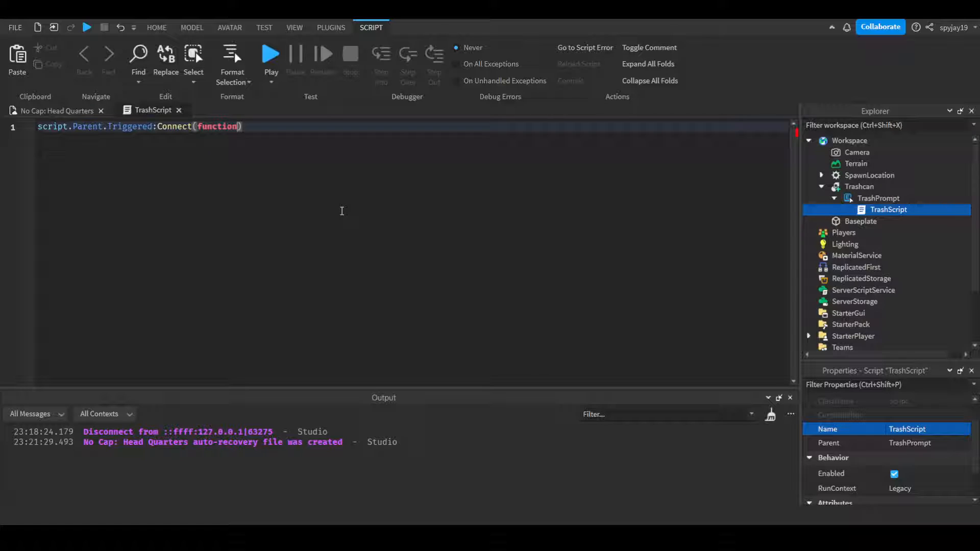
pyautogui.write('plr')
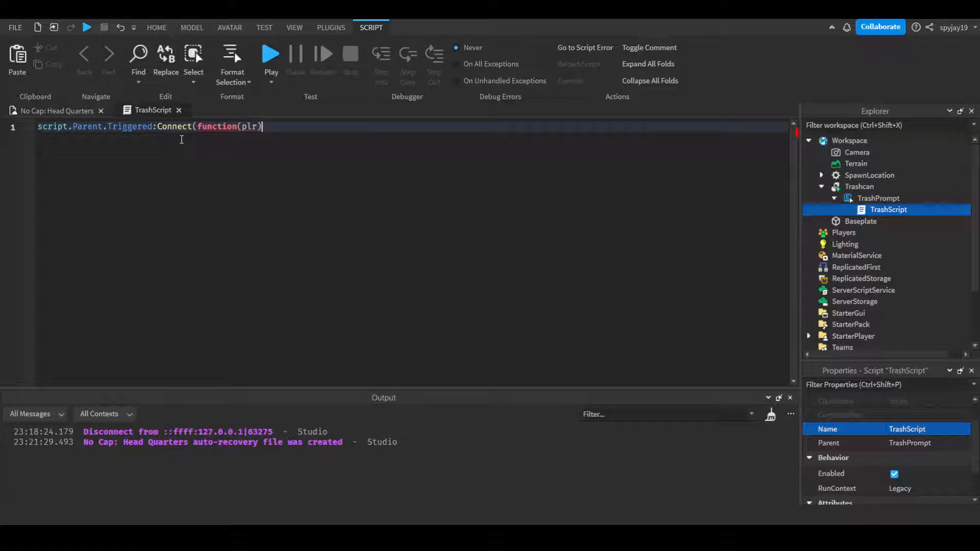
pyautogui.press('Enter')
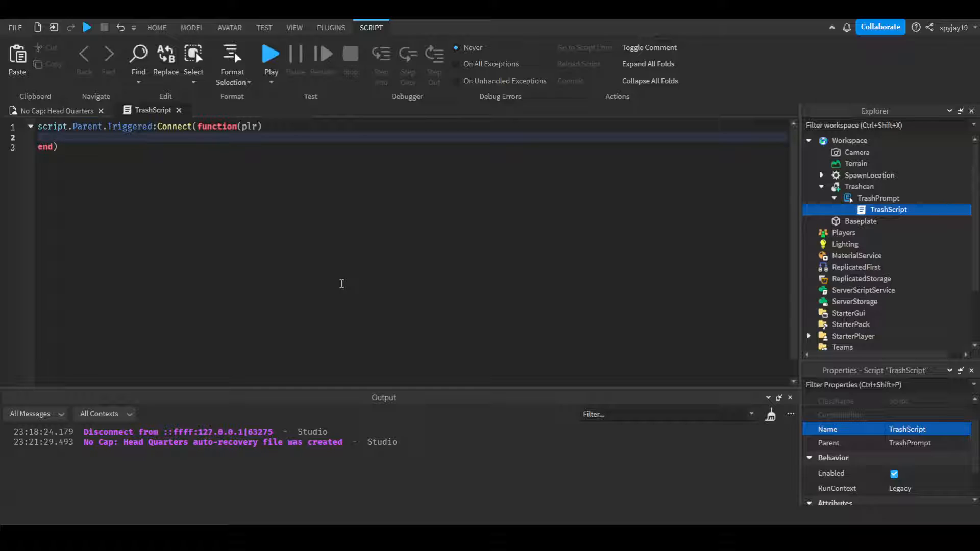
# Step: Add local Character = game.Workspace:FindFirstChild(plr.Name) inside the handler
pyautogui.write('local Char')
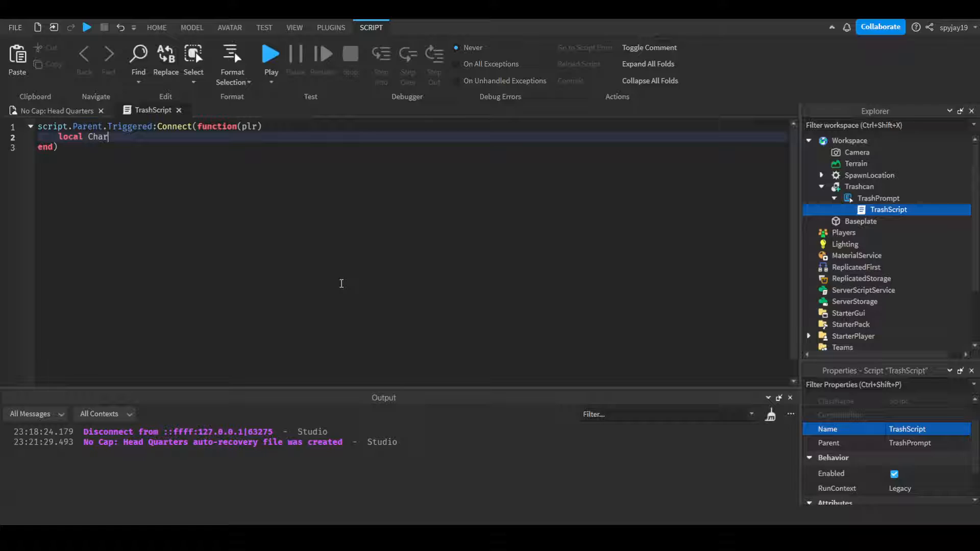
pyautogui.write('acter =')
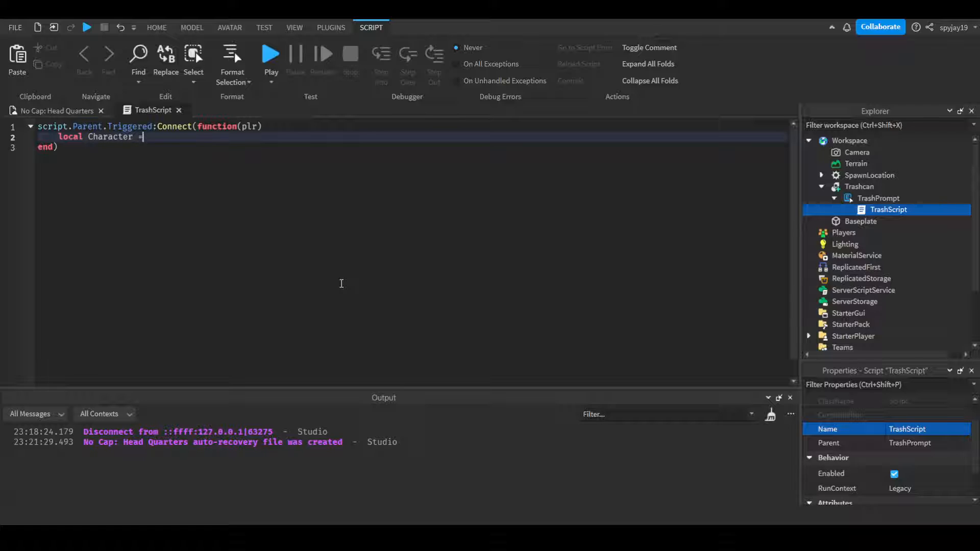
pyautogui.write('game.Workspace:')
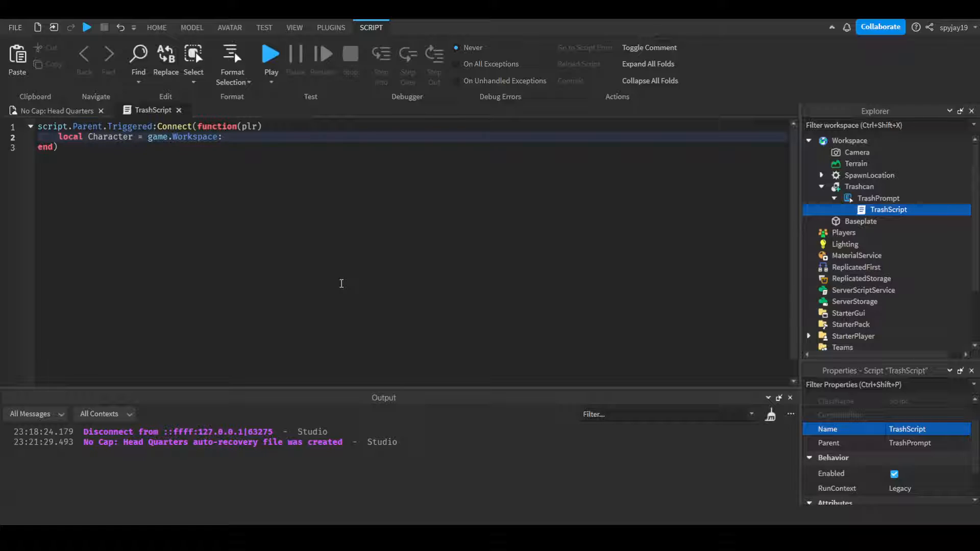
pyautogui.write('FindFirstChild(pl')
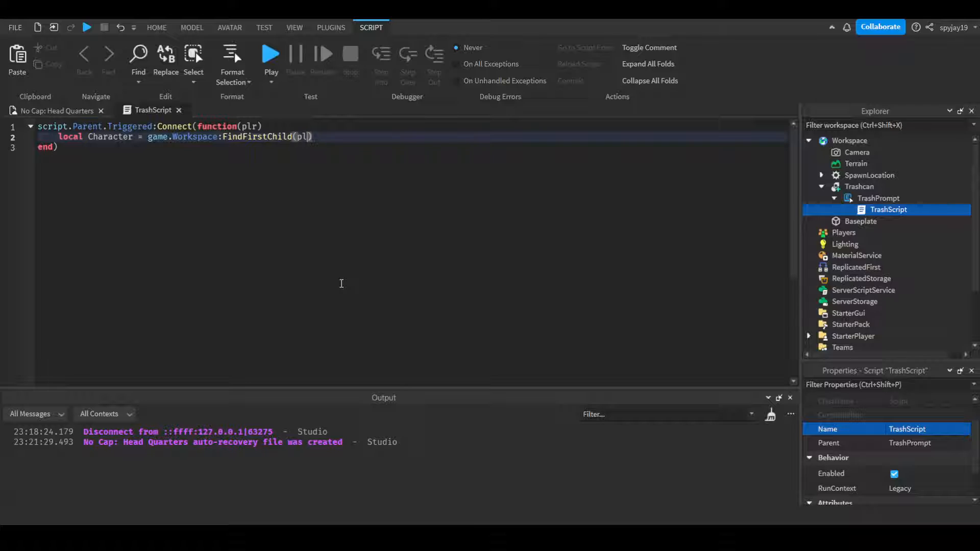
pyautogui.write('.Name')
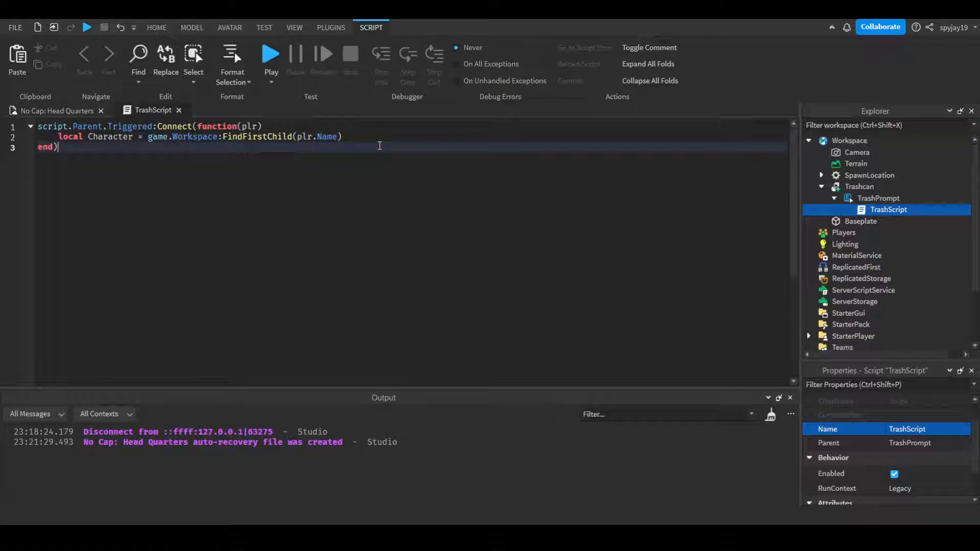
pyautogui.press('Enter')
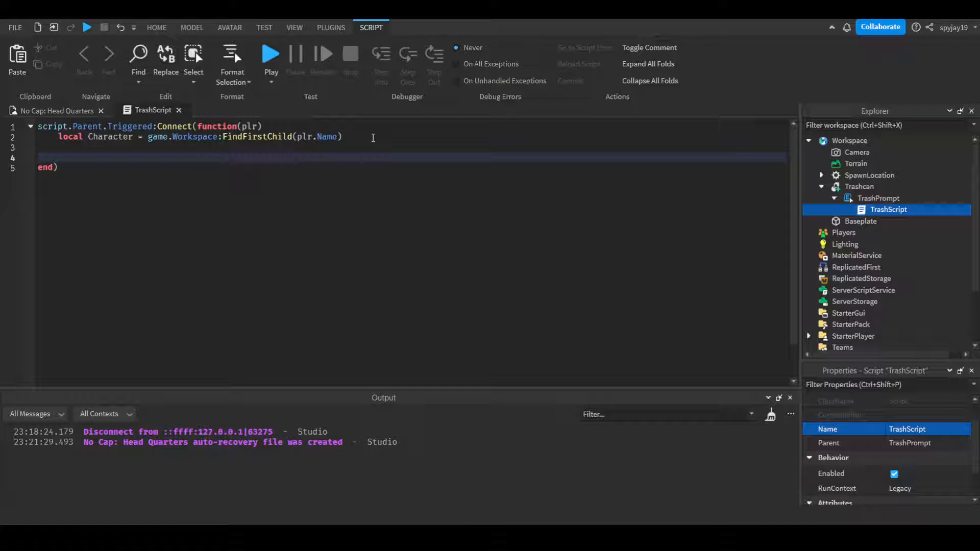
# Step: Loop for i,v in pairs over the character's children with an if v.ClassName == "Tool" check
pyautogui.write('for')
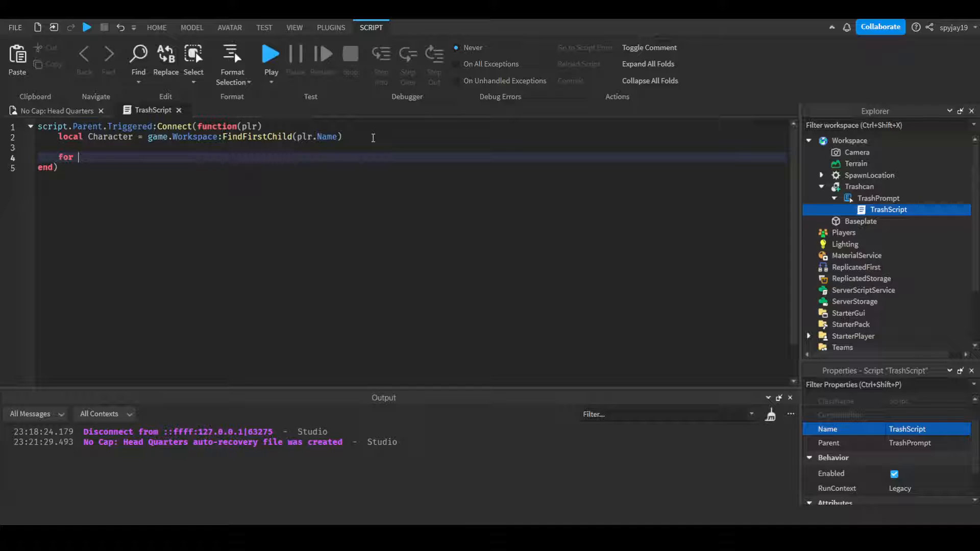
pyautogui.write('i,v')
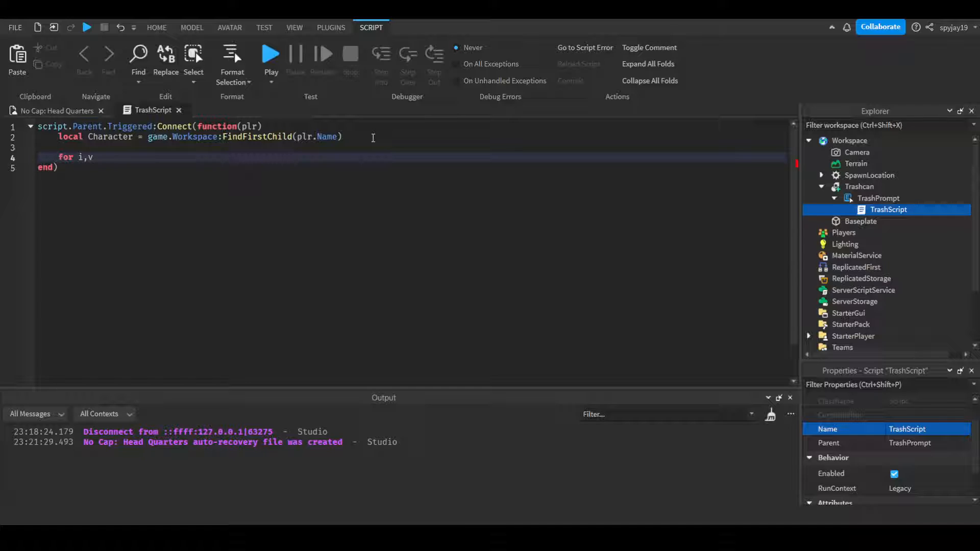
pyautogui.write('in pairs')
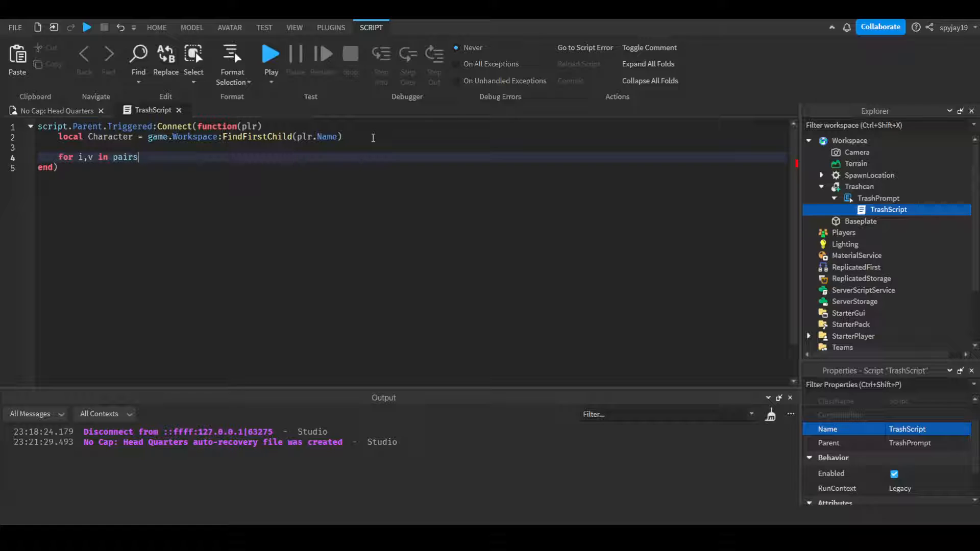
pyautogui.write('(ch)')
pyautogui.write('if')
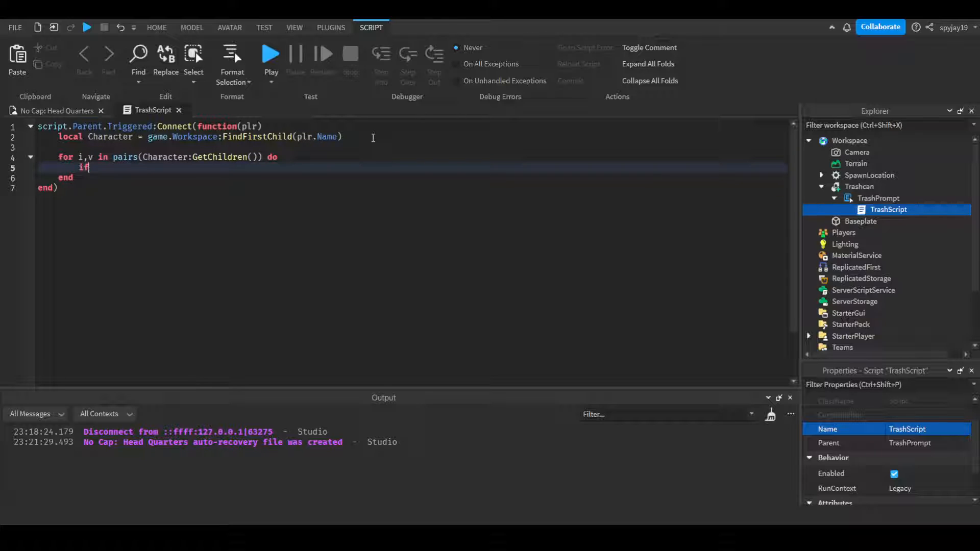
pyautogui.write('v.ClassName')
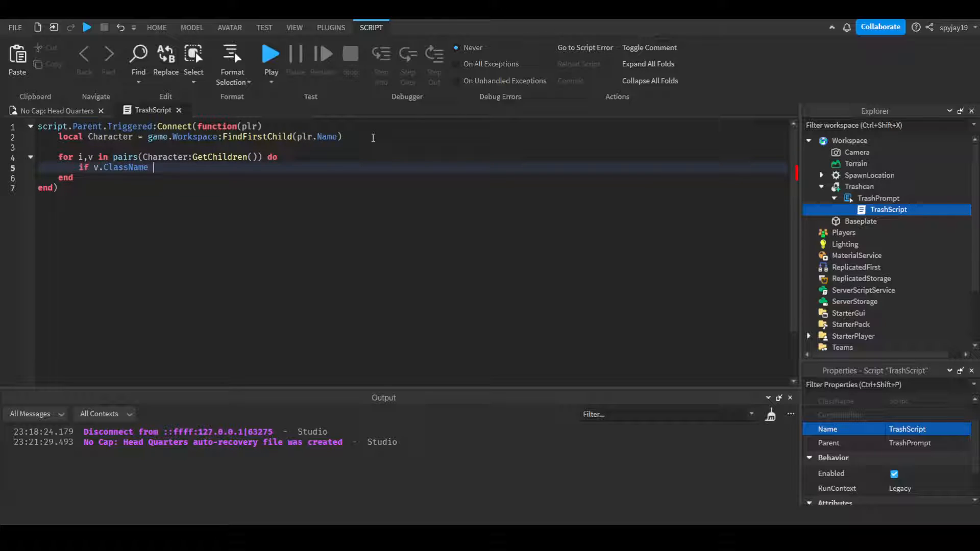
pyautogui.write('== "Tool"')
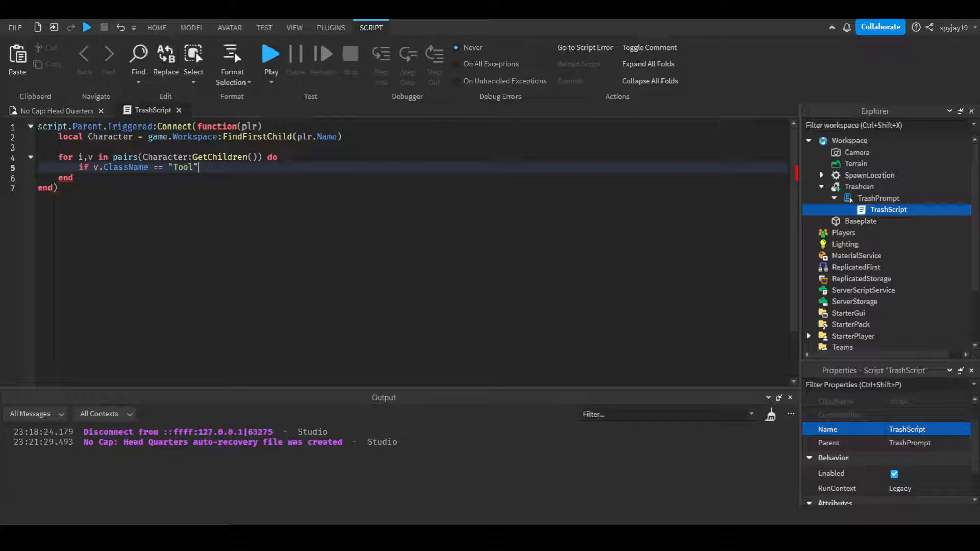
pyautogui.click(241, 170)
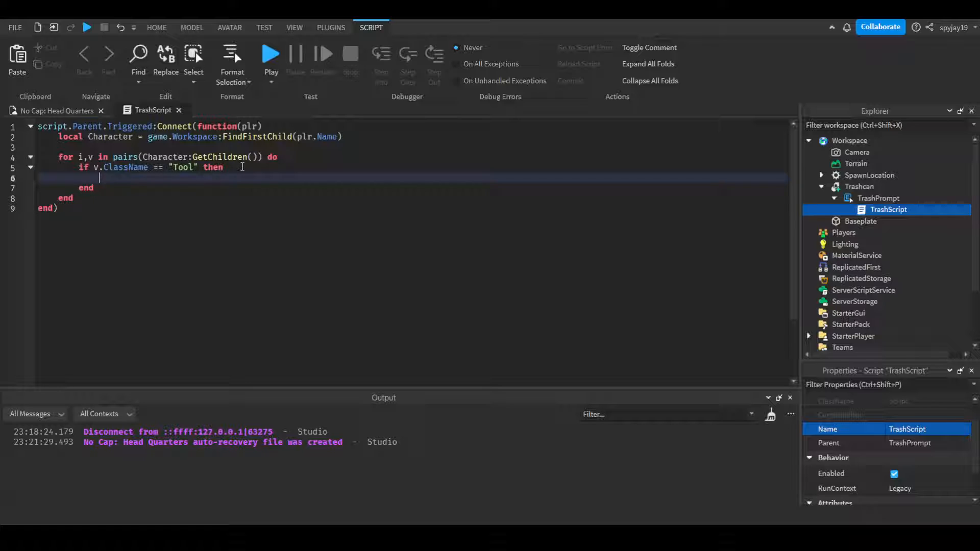
pyautogui.write('if')
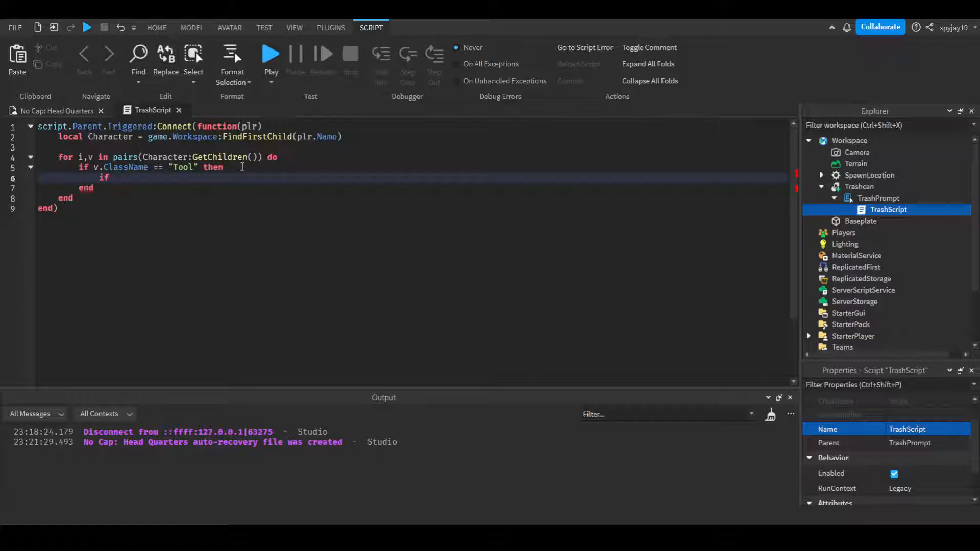
pyautogui.write('v')
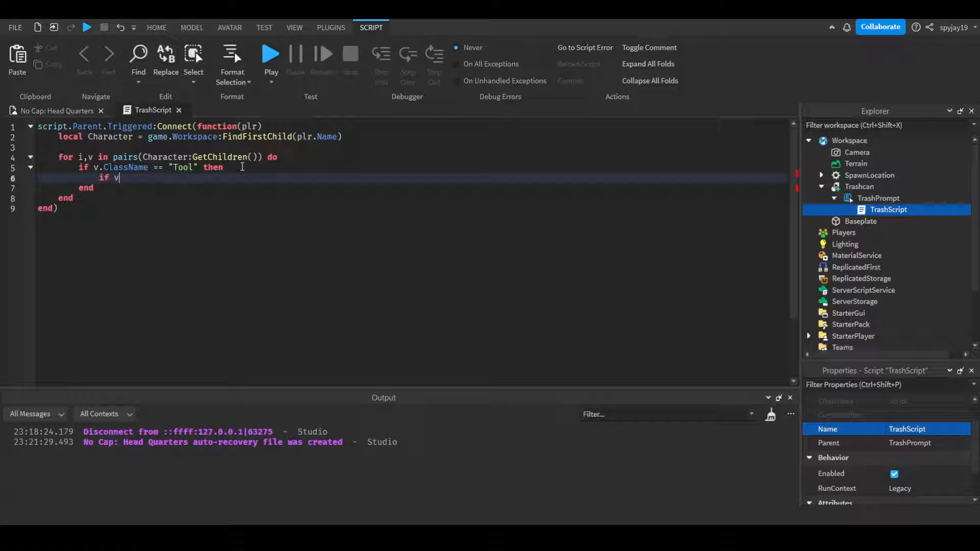
pyautogui.write('.')
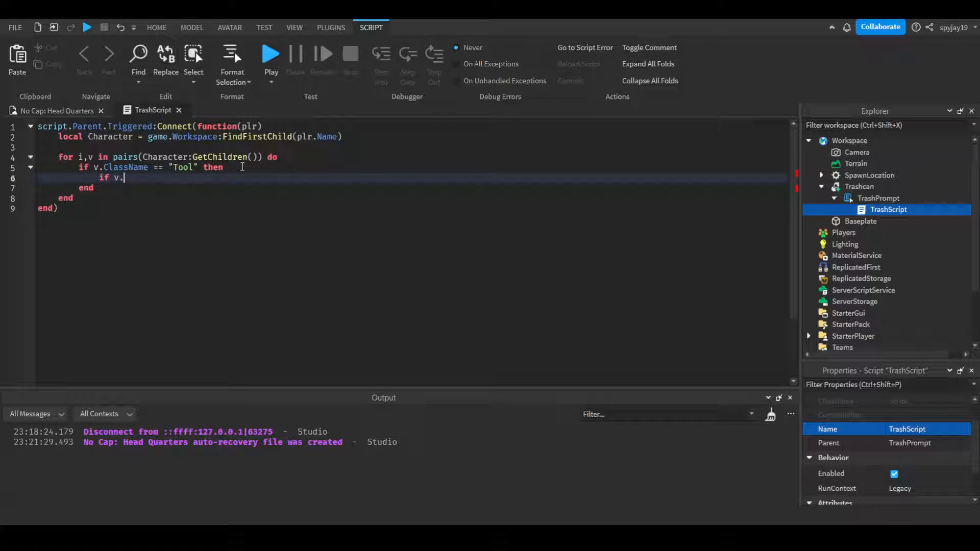
pyautogui.write('Name == "')
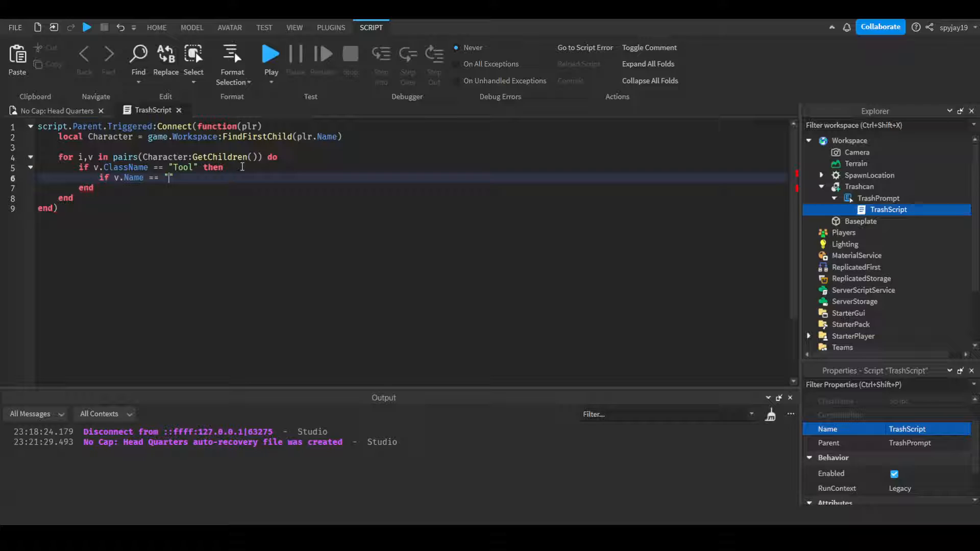
pyautogui.write('Knife')
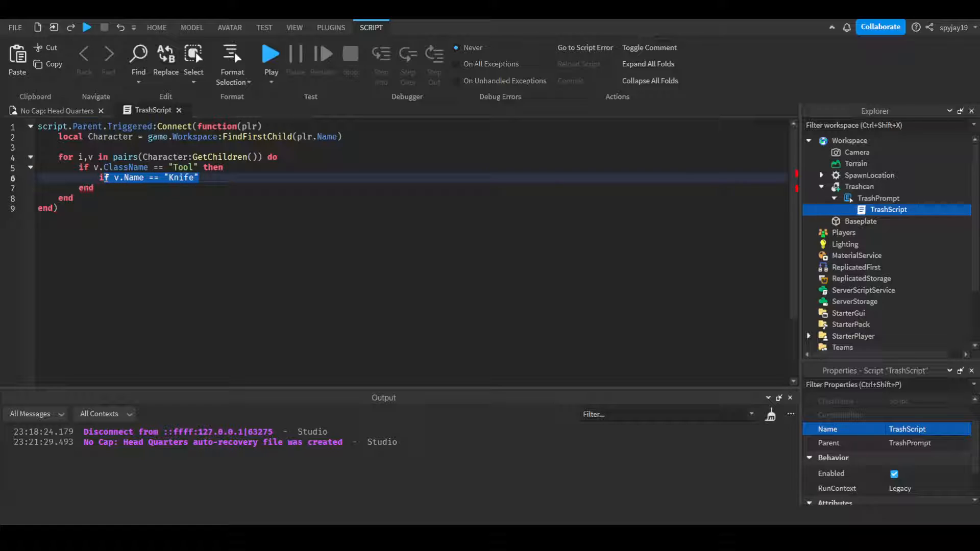
pyautogui.press('Delete')
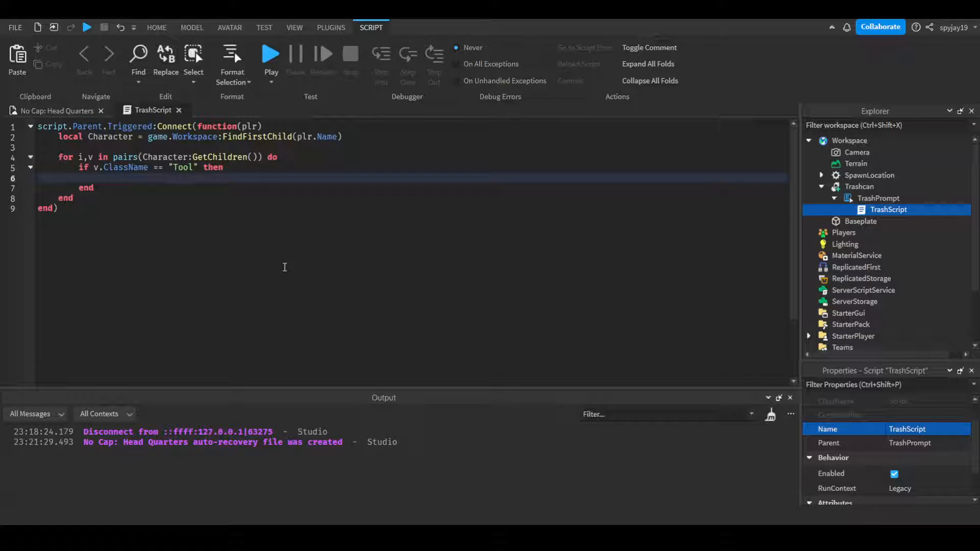
# Step: Destroy each Tool found with v:Destroy() and begin a second for-loop below
pyautogui.click(94, 177)
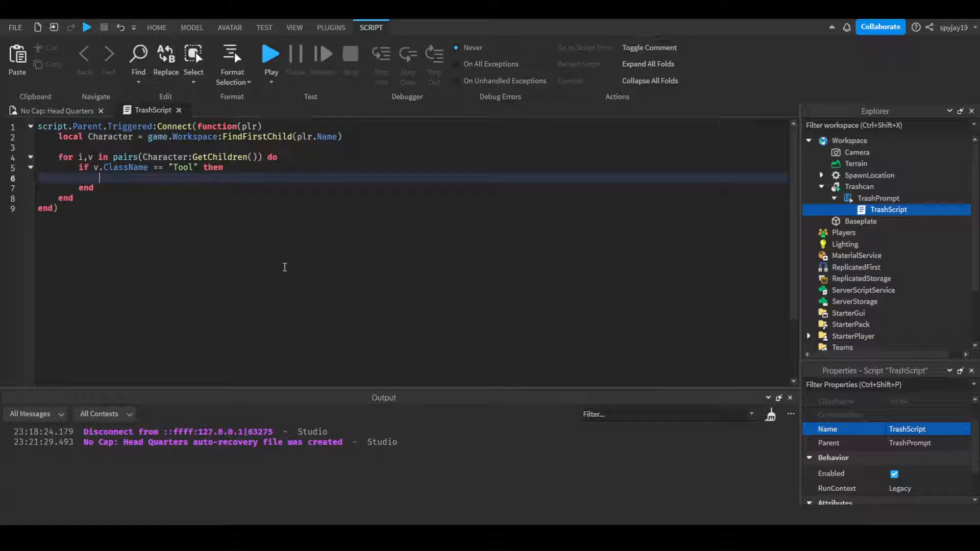
pyautogui.write('v:Destroy()')
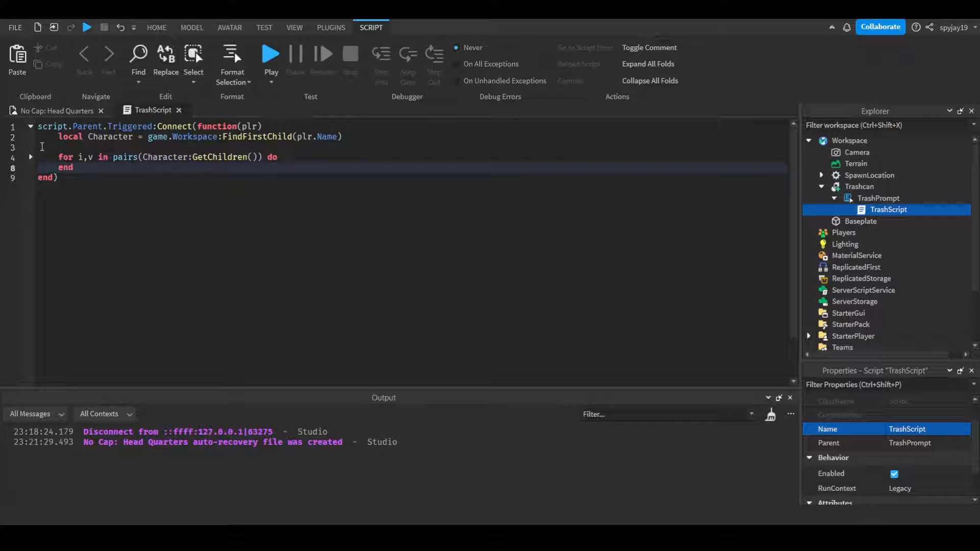
pyautogui.write('if v.ClassName == "Tool" then')
pyautogui.write('for i,v in pair')
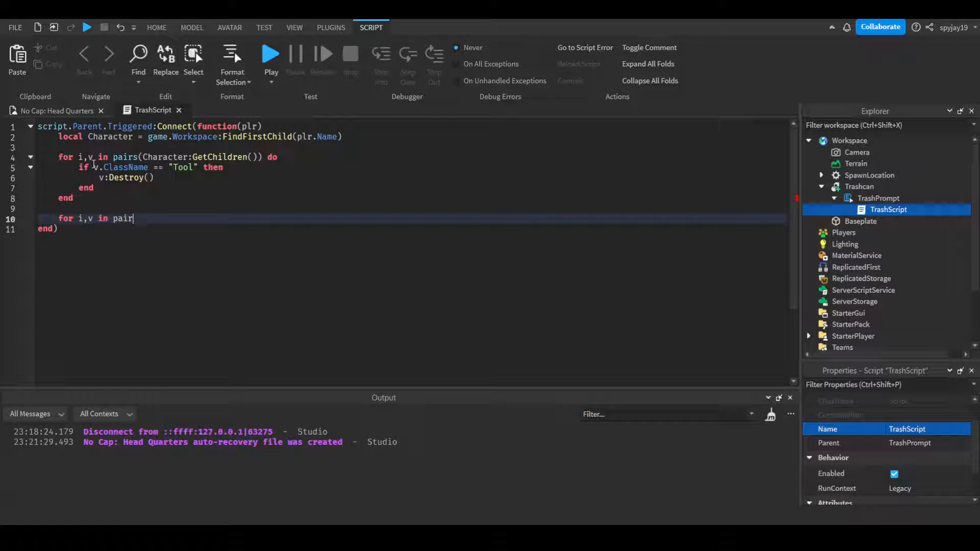
# Step: Complete the loop over plr.Backpack:GetChildren() calling v:Destroy() on each child
pyautogui.write('s(plr.')
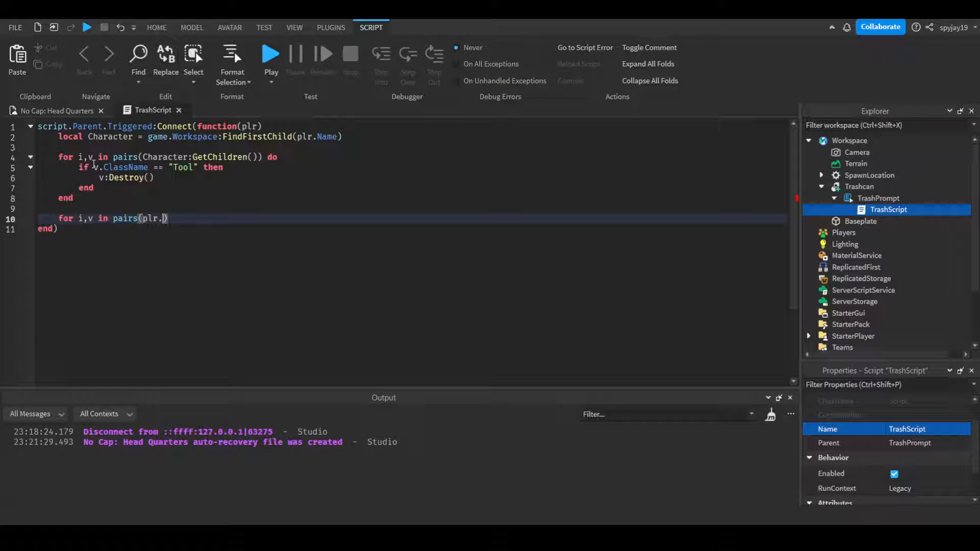
pyautogui.write('Backpack:GetChildren()')
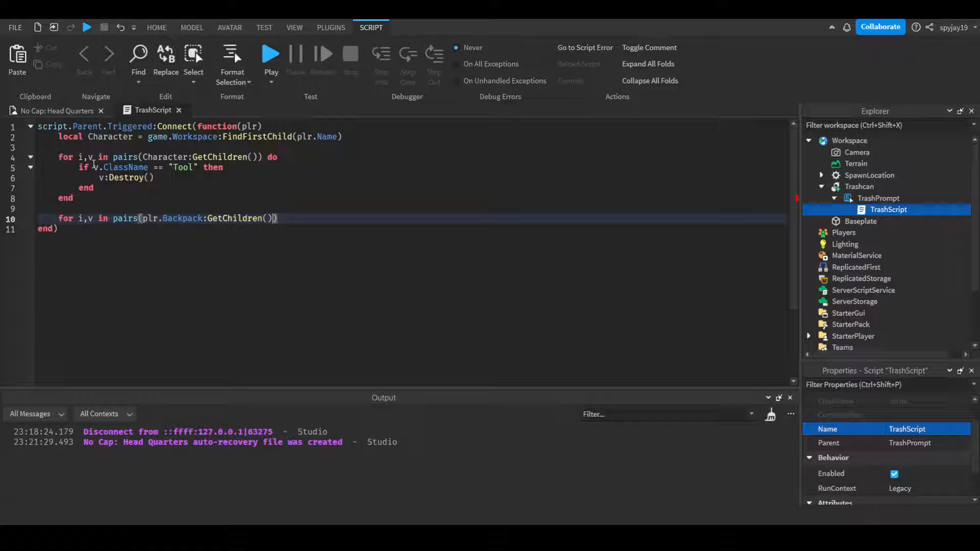
pyautogui.write('do')
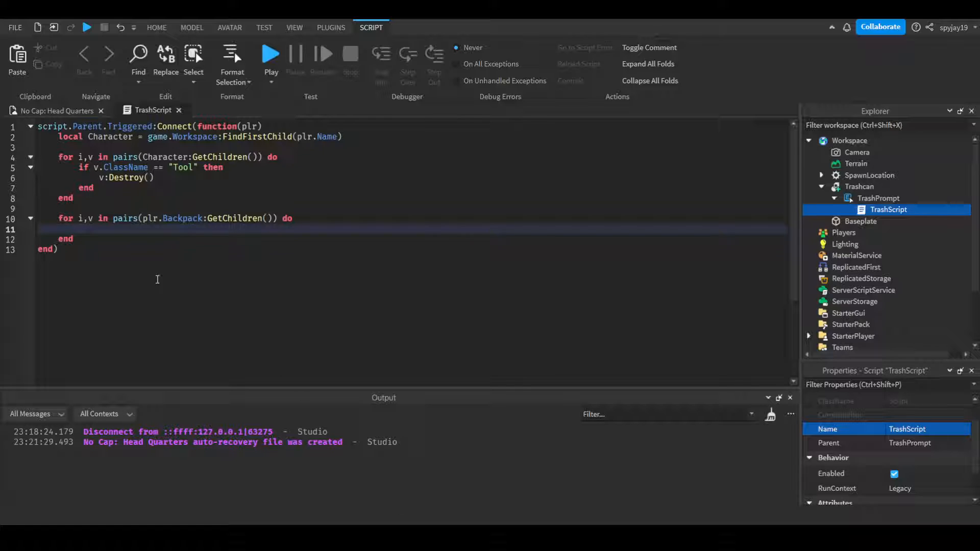
pyautogui.write("v';")
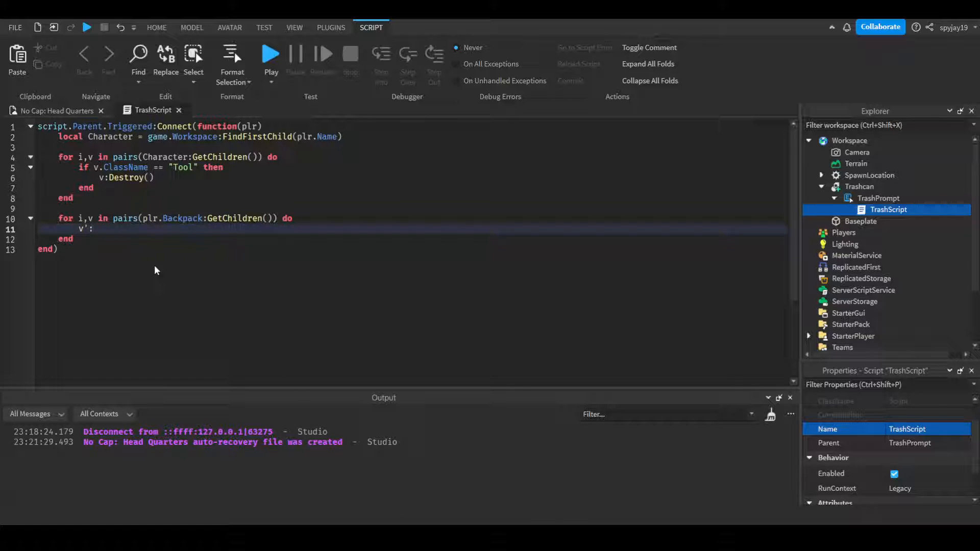
pyautogui.write(':Destroy()')
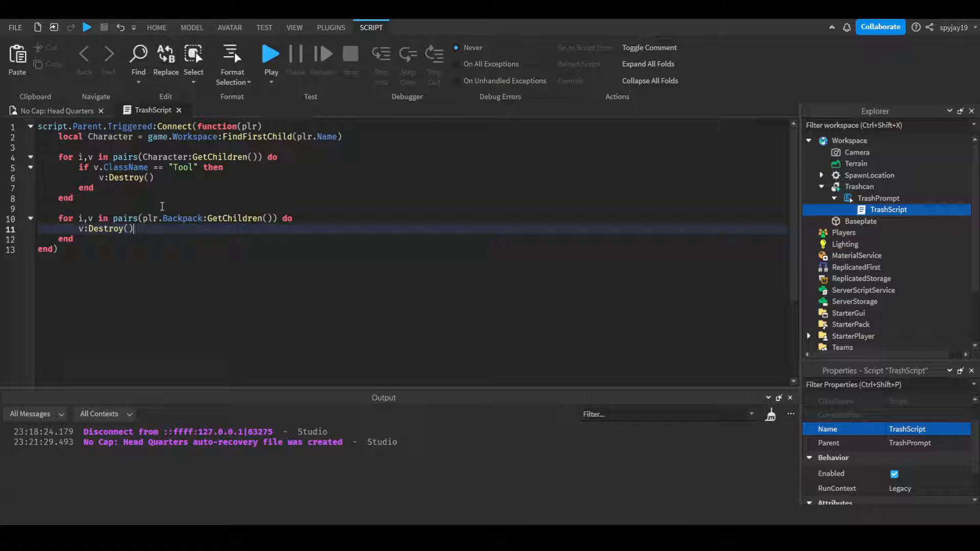
pyautogui.moveTo(235, 185)
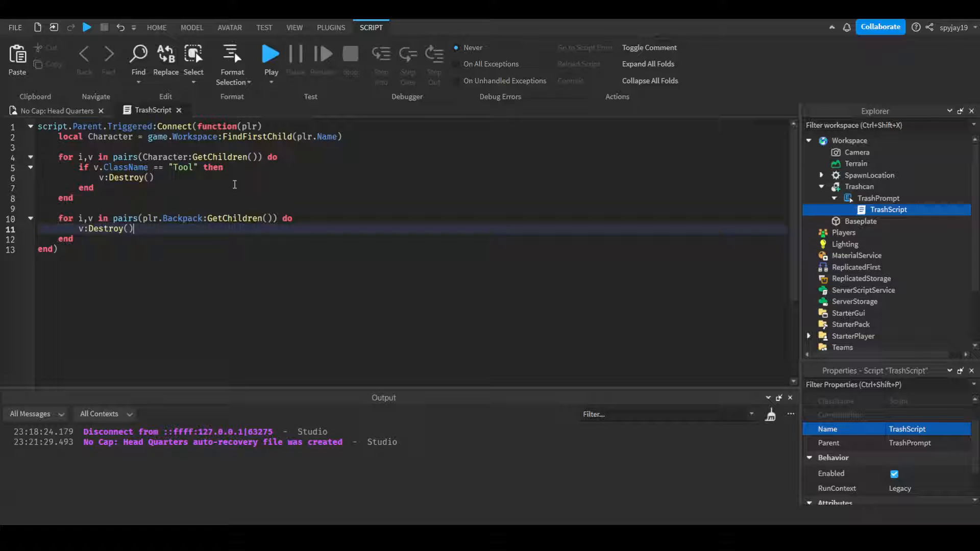
pyautogui.click(191, 27)
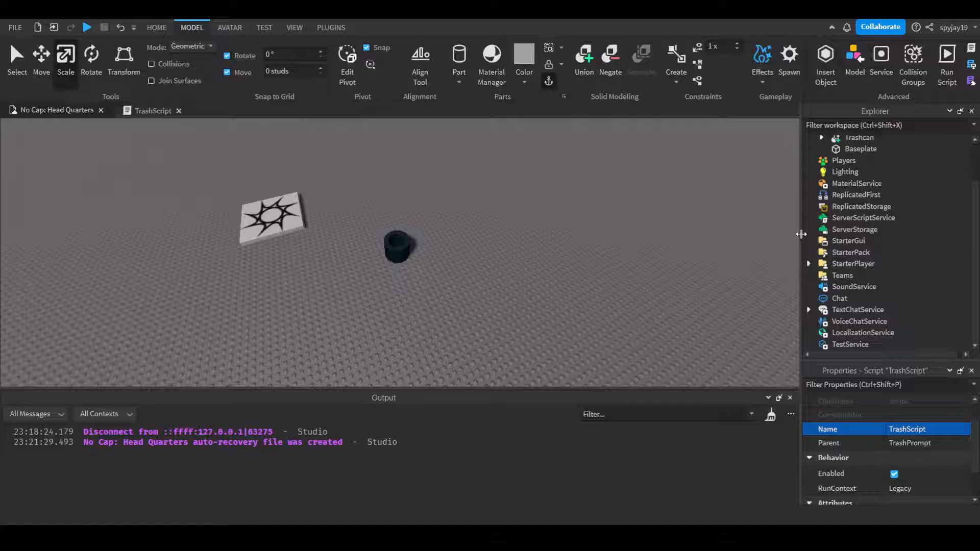
# Step: Expand StarterPack to confirm its two Tools, then start a Play test
pyautogui.click(850, 252)
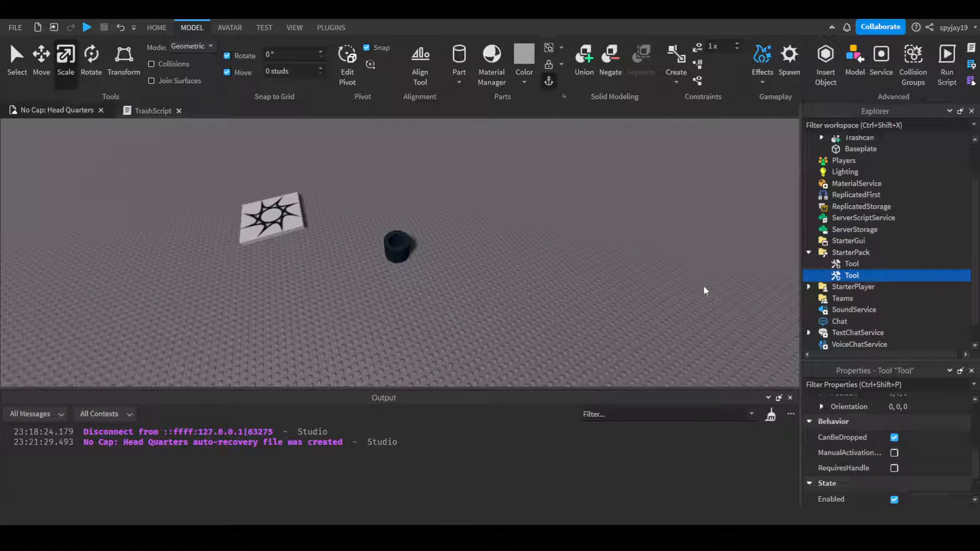
pyautogui.click(156, 28)
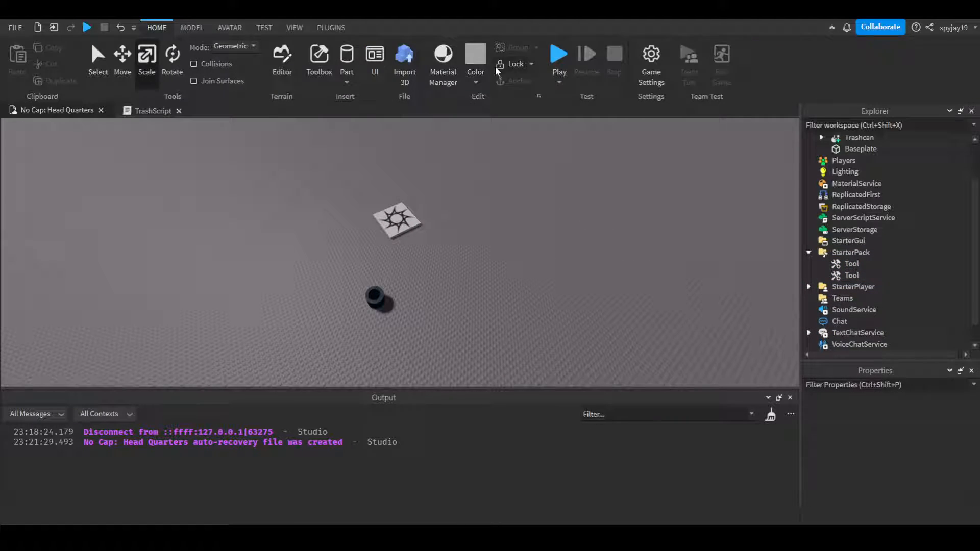
pyautogui.click(558, 56)
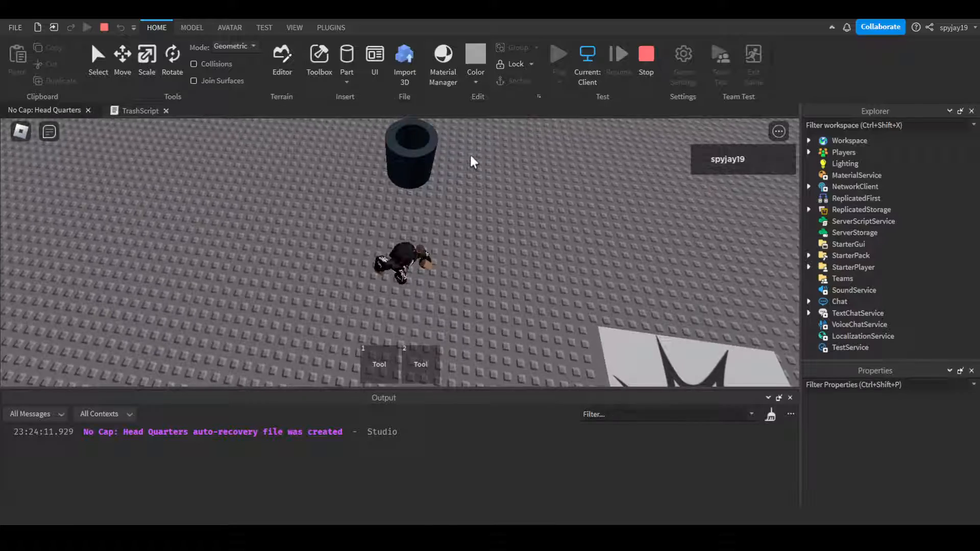
# Step: Walk to the trash can, trigger its prompt, and verify the Backpack tools are destroyed
pyautogui.click(141, 110)
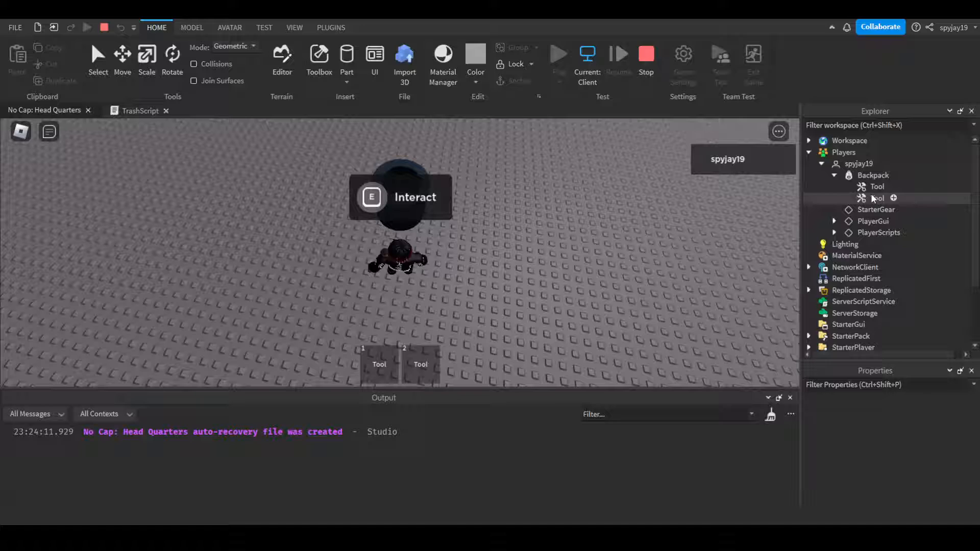
pyautogui.click(879, 186)
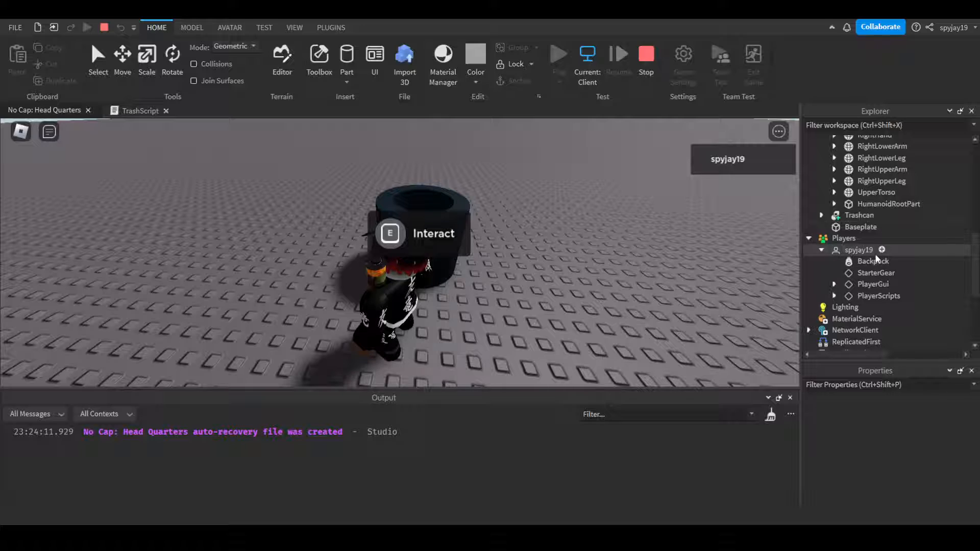
pyautogui.scroll(-3)
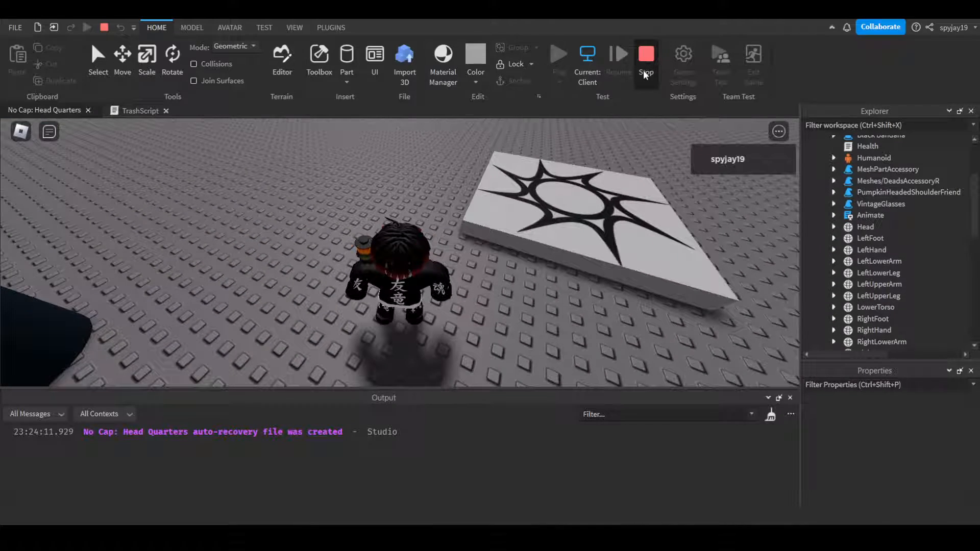
# Step: Stop the play test and return to editing the place
pyautogui.click(645, 53)
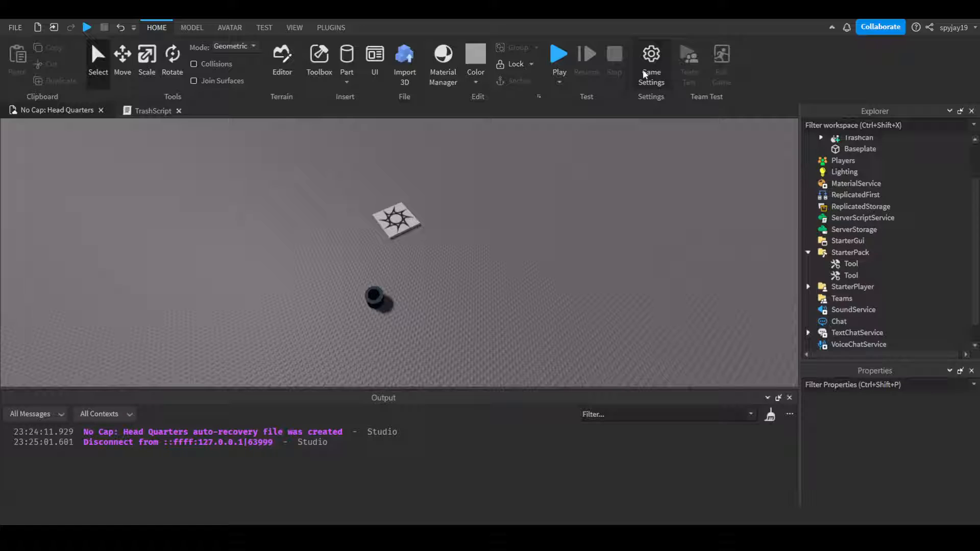
pyautogui.moveTo(446, 293)
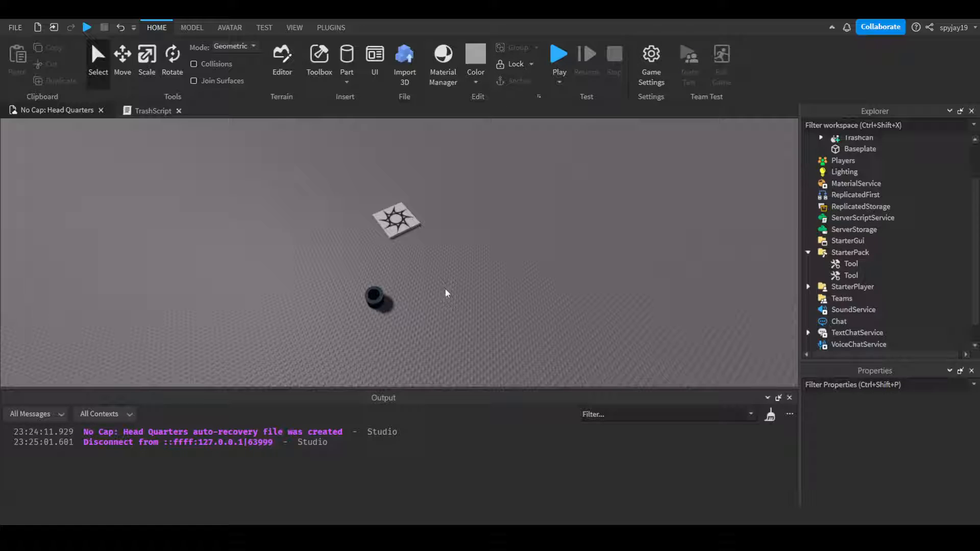